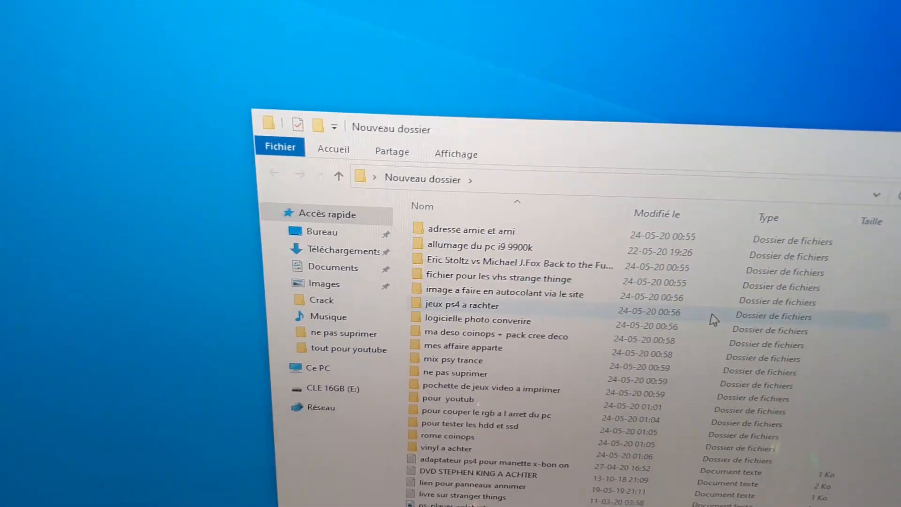
scroll(down, 3)
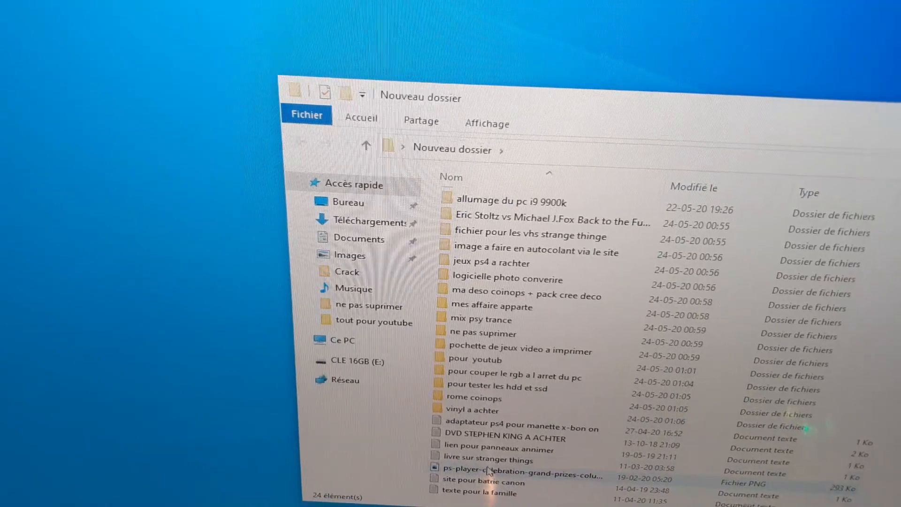